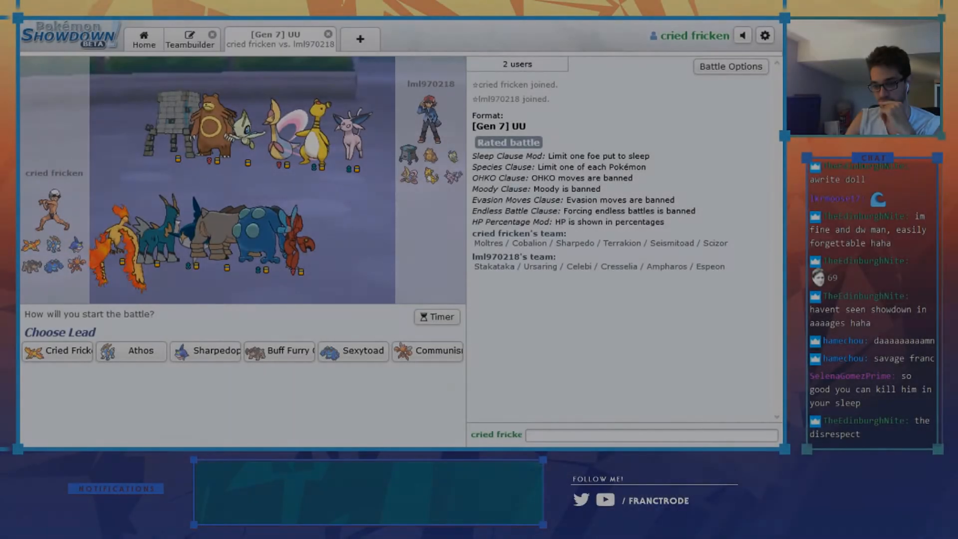
Post 'gl hf' in the battle chat before lead selection
{"action": "type", "text": "gl"}
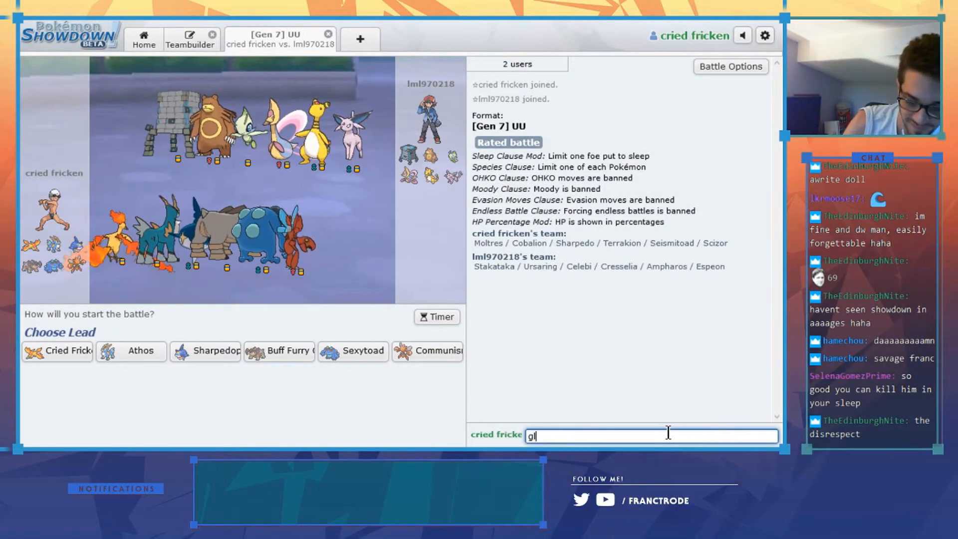
{"action": "key", "text": "enter"}
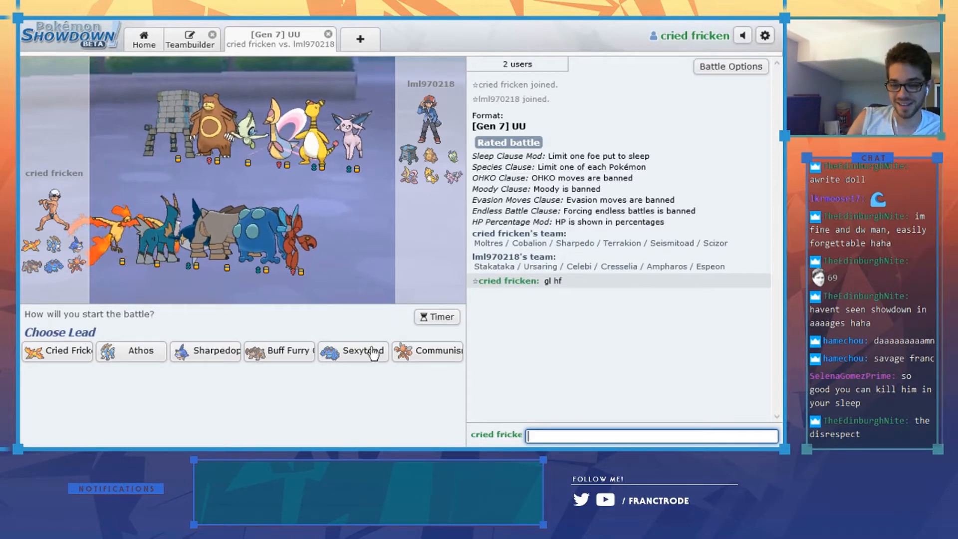
Lead with Seismitoad, switch Moltres out for Cobalion, and queue Stealth Rock
{"action": "left_click", "coordinate": [360, 351]}
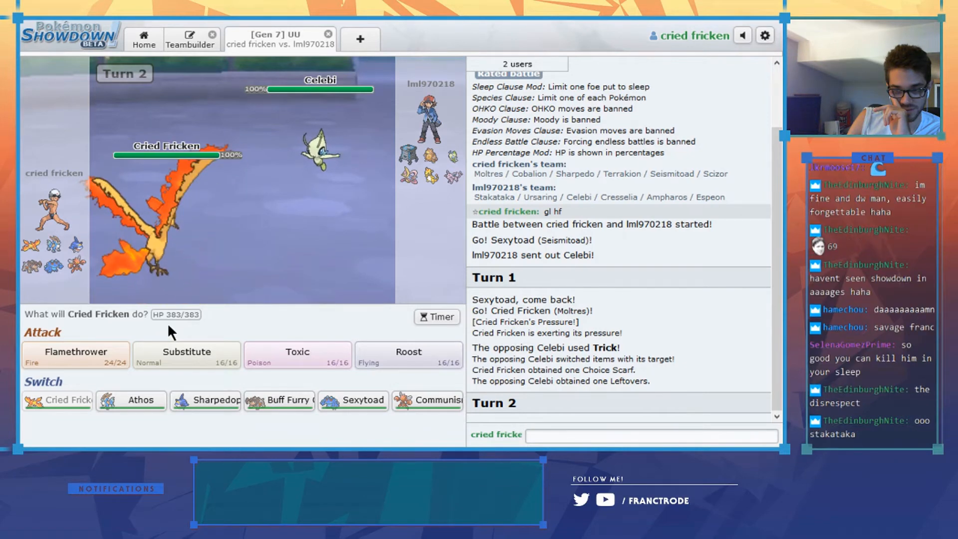
{"action": "mouse_move", "coordinate": [186, 354]}
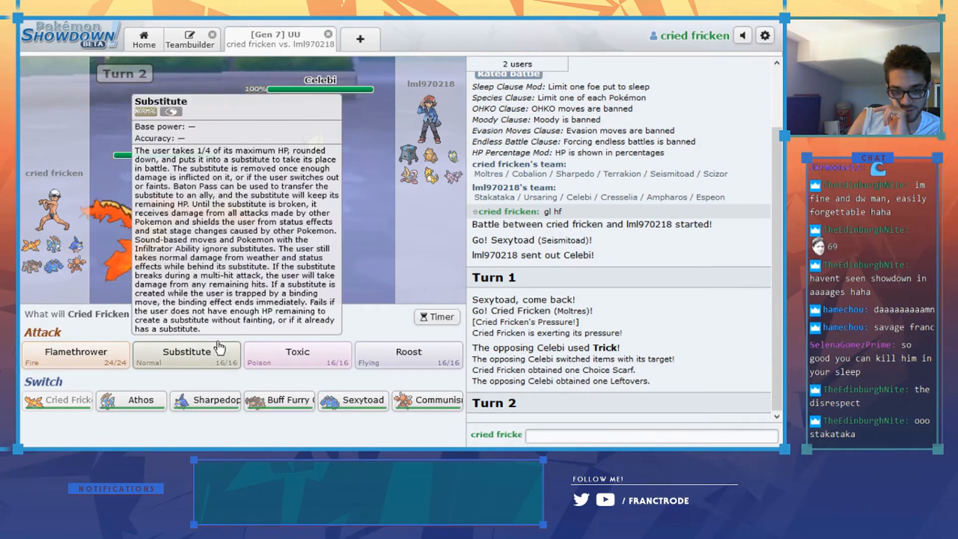
{"action": "left_click", "coordinate": [130, 401]}
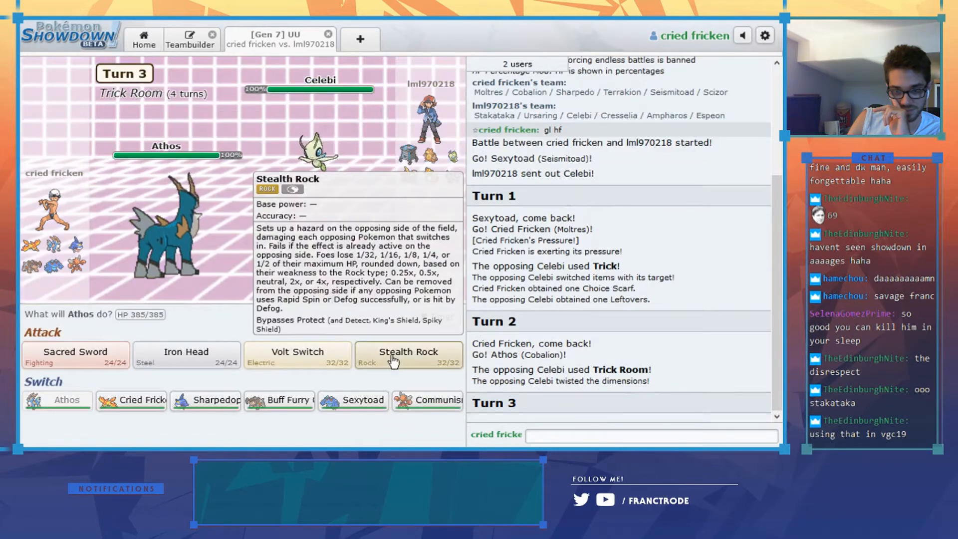
{"action": "left_click", "coordinate": [408, 355]}
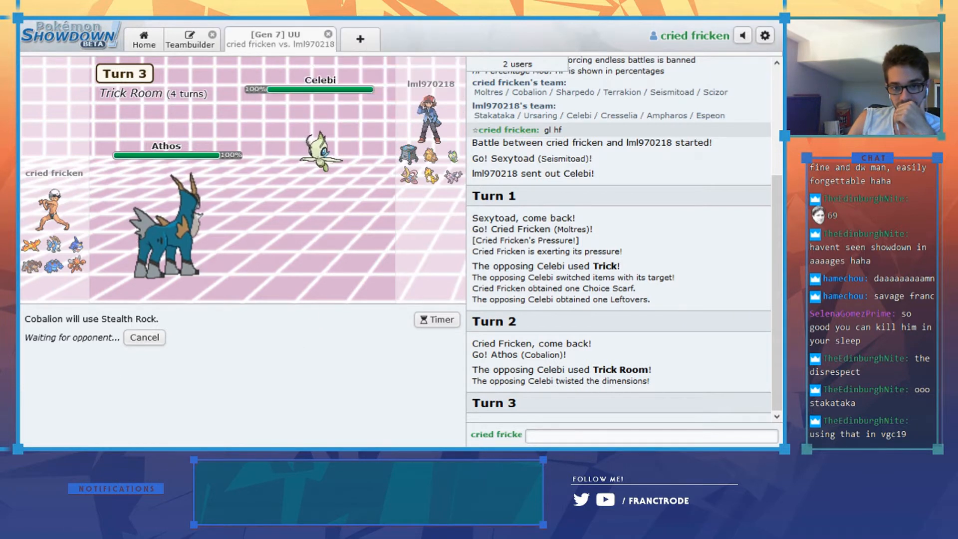
{"action": "mouse_move", "coordinate": [38, 258]}
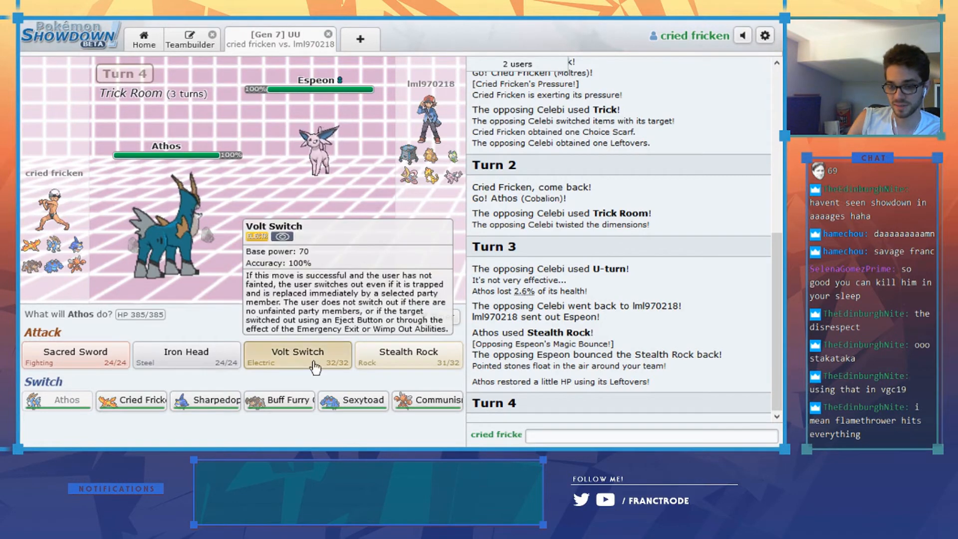
Volt Switch Cobalion into Seismitoad, then queue Knock Off against Espeon
{"action": "left_click", "coordinate": [297, 355]}
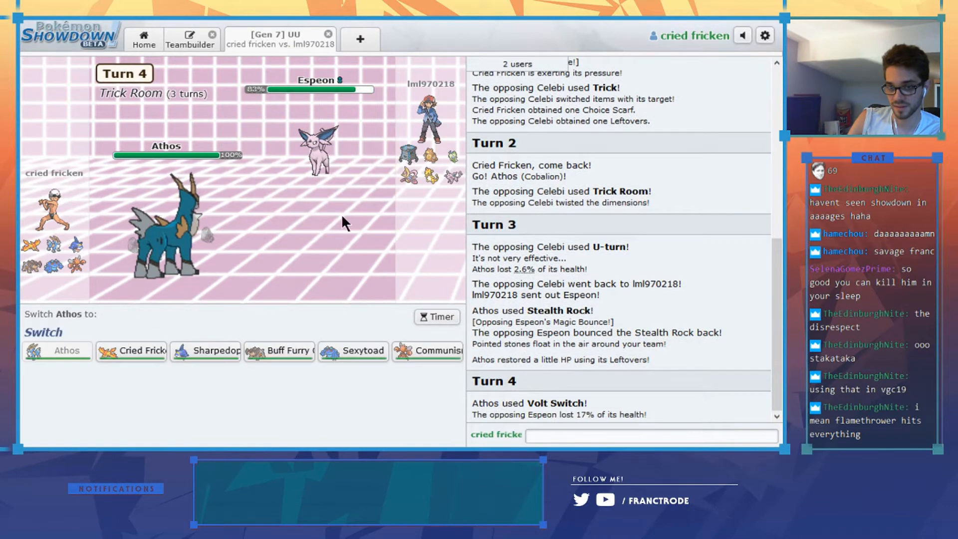
{"action": "mouse_move", "coordinate": [353, 351]}
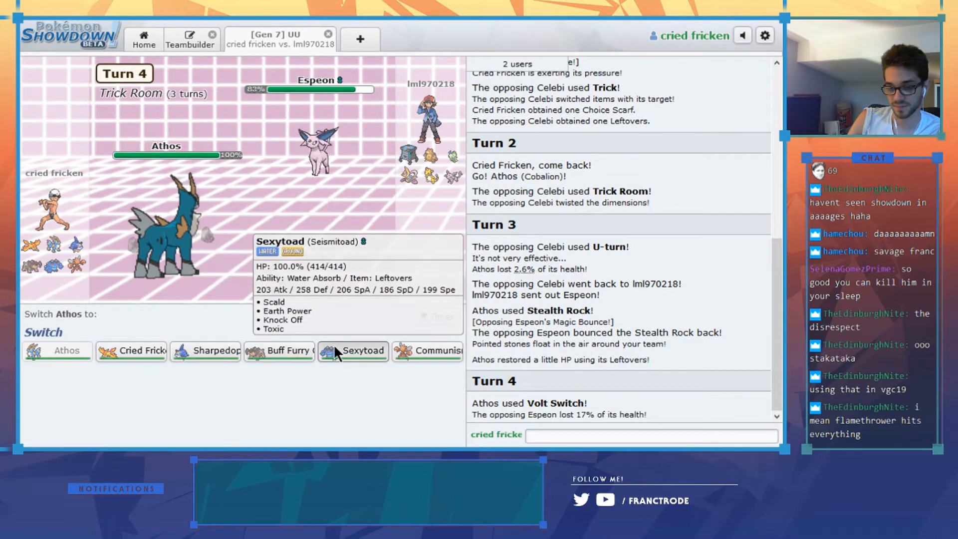
{"action": "left_click", "coordinate": [353, 351]}
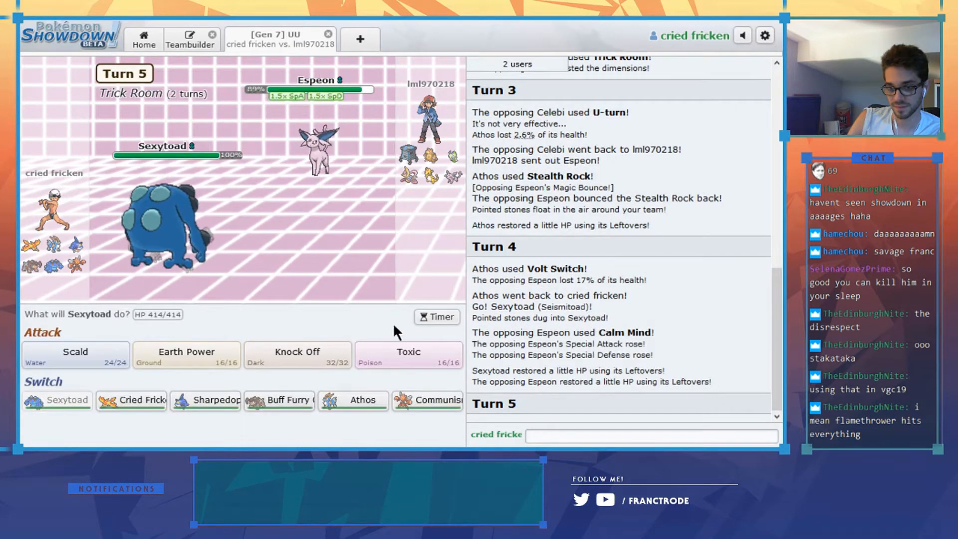
{"action": "left_click", "coordinate": [297, 356]}
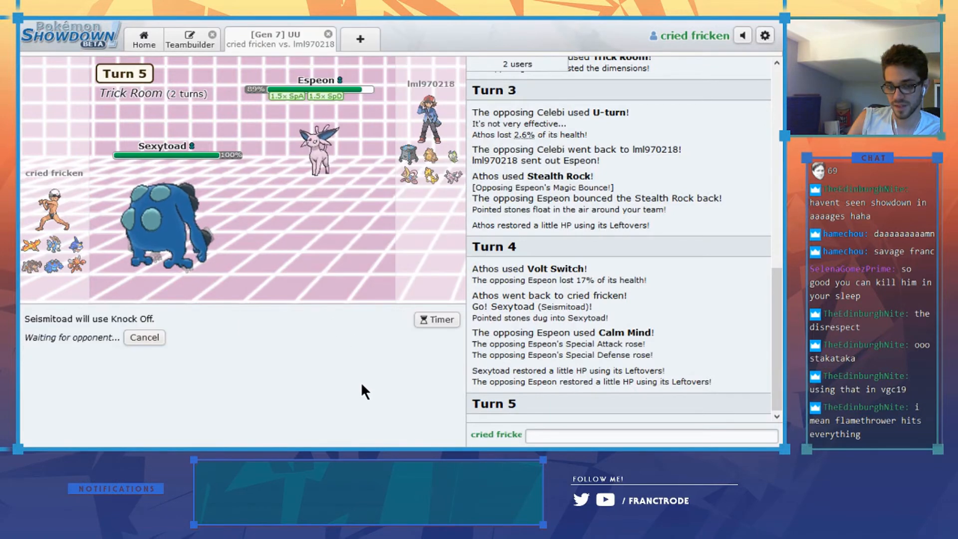
{"action": "mouse_move", "coordinate": [307, 397]}
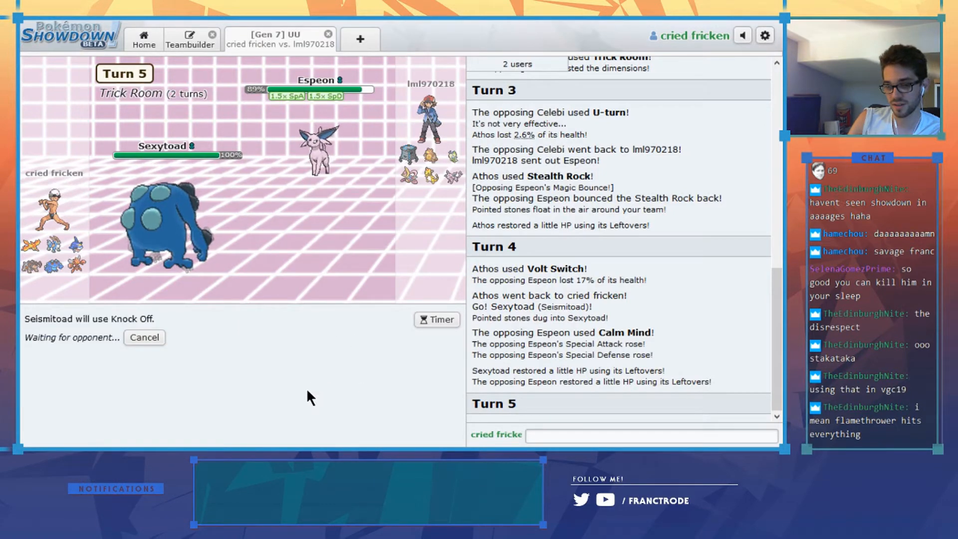
{"action": "mouse_move", "coordinate": [198, 391]}
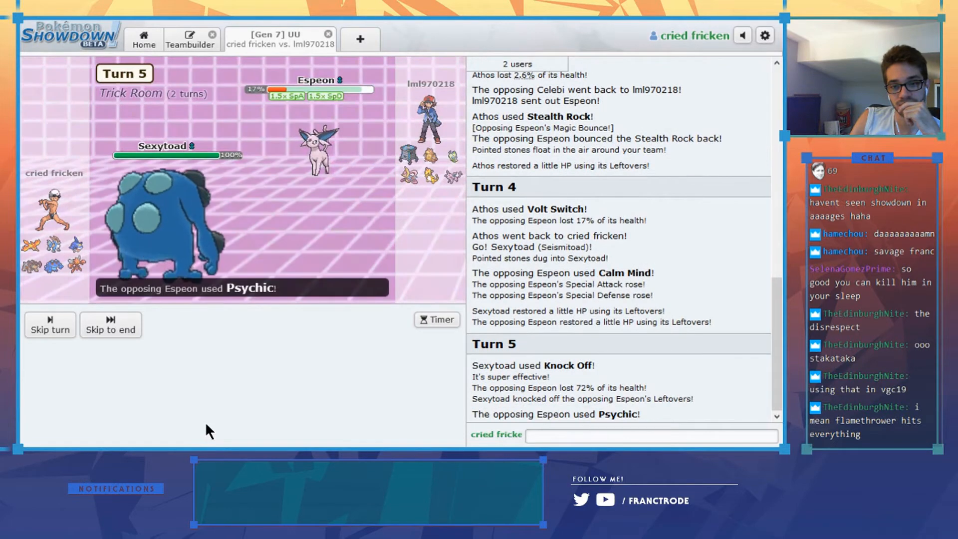
Switch Seismitoad out for Sharpedo against Espeon
{"action": "left_click", "coordinate": [110, 325]}
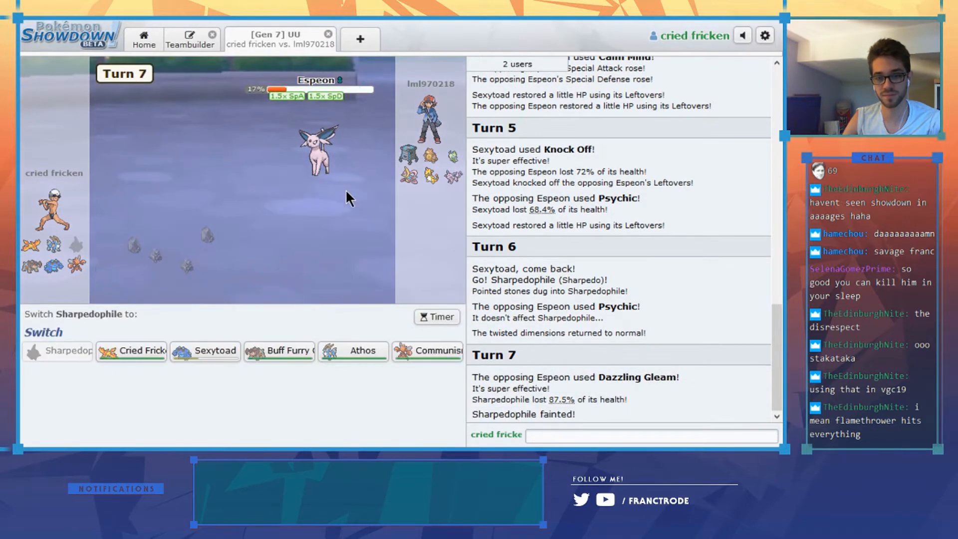
{"action": "mouse_move", "coordinate": [359, 120]}
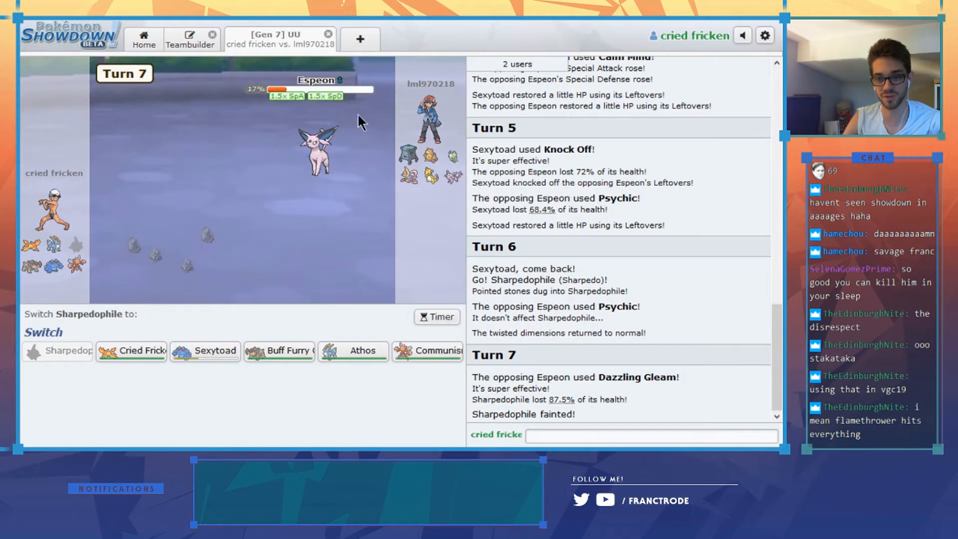
{"action": "mouse_move", "coordinate": [206, 350]}
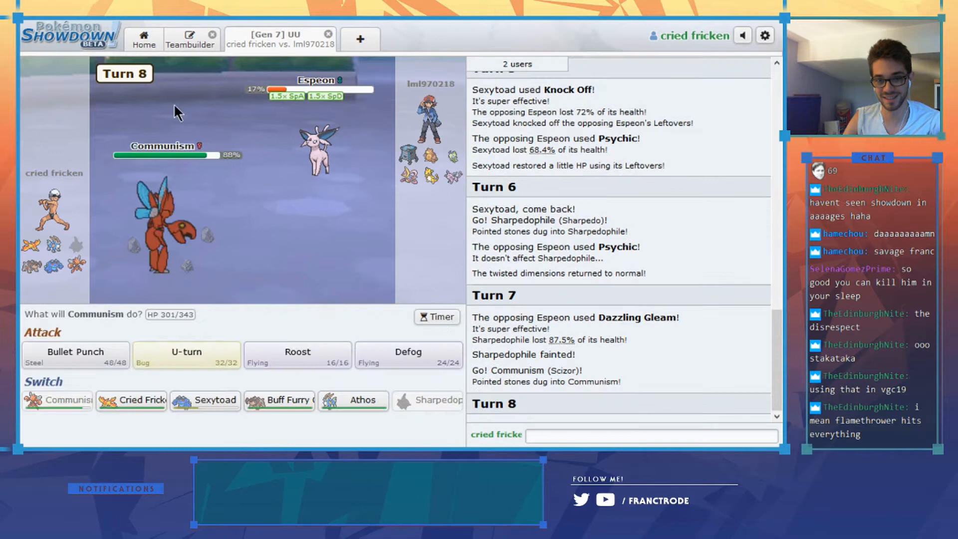
Finish Espeon with Scizor's Bullet Punch, Defog the hazards, then U-turn out
{"action": "left_click", "coordinate": [75, 351]}
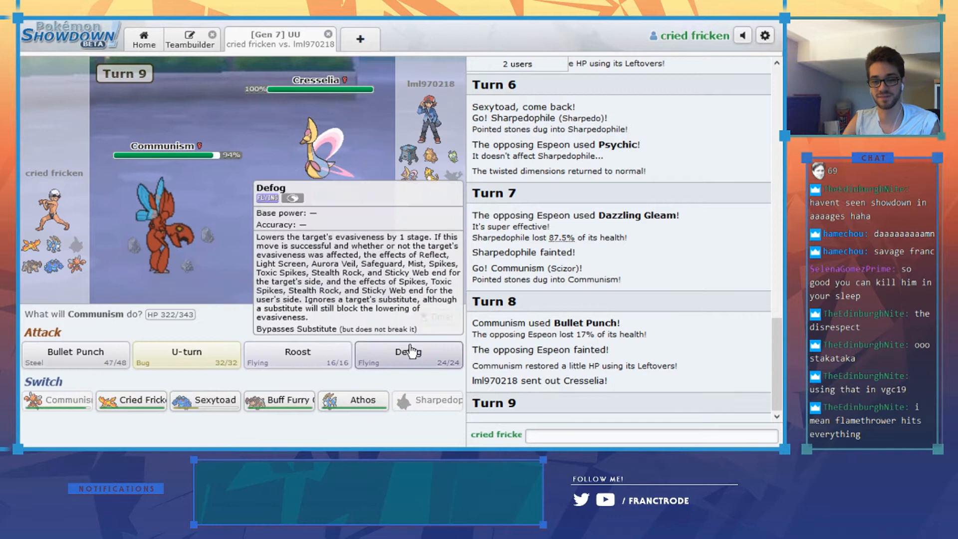
{"action": "left_click", "coordinate": [408, 355]}
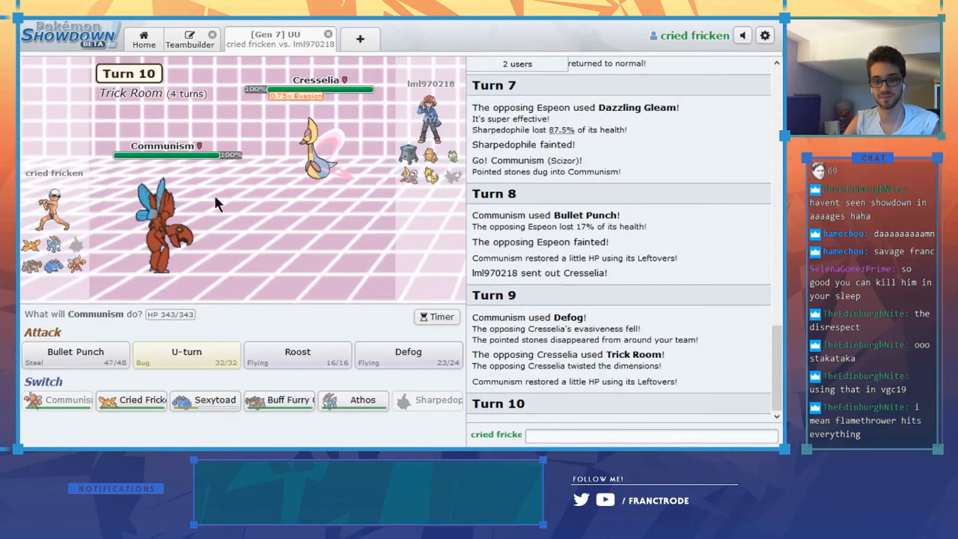
{"action": "left_click", "coordinate": [186, 355]}
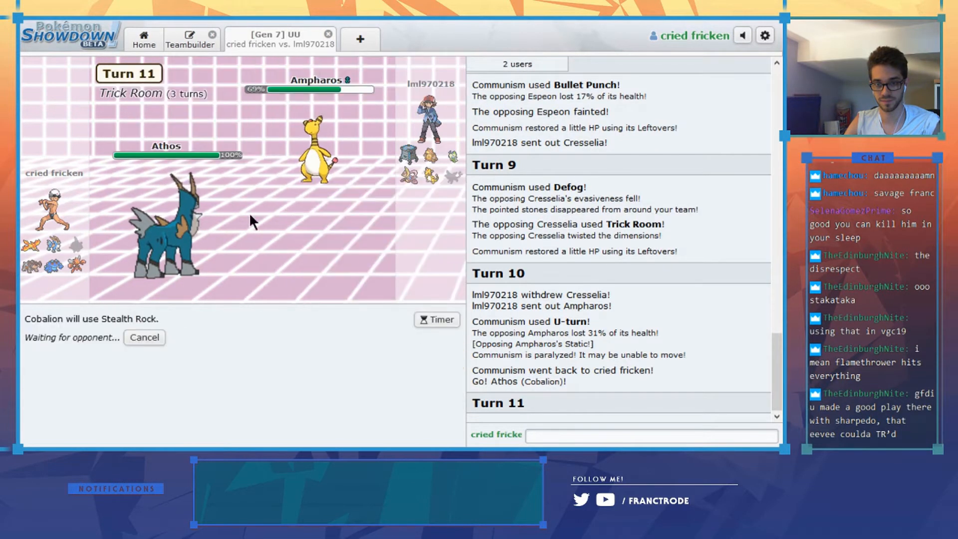
{"action": "mouse_move", "coordinate": [305, 336]}
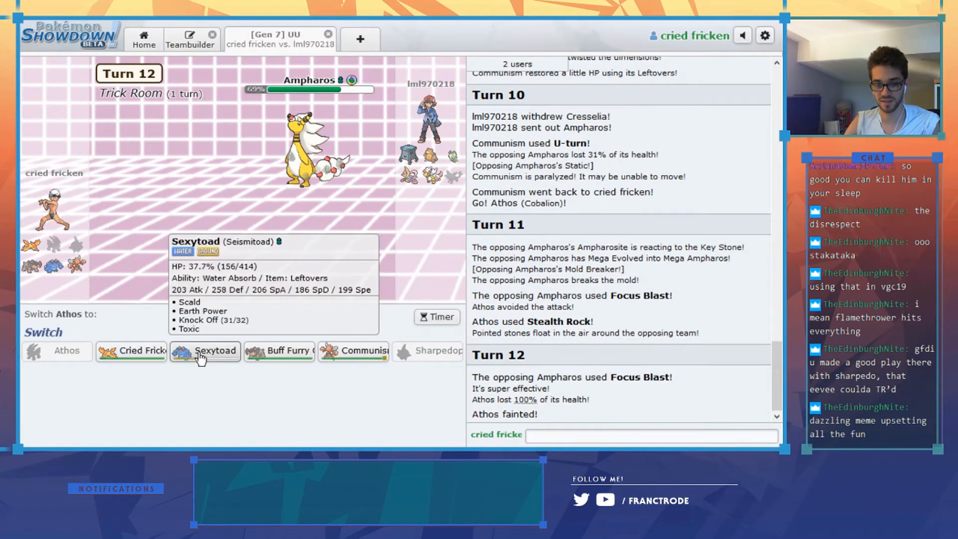
Send in Seismitoad, Toxic Cresselia with Moltres, then switch to Scizor and pick its turn-16 move
{"action": "left_click", "coordinate": [205, 351]}
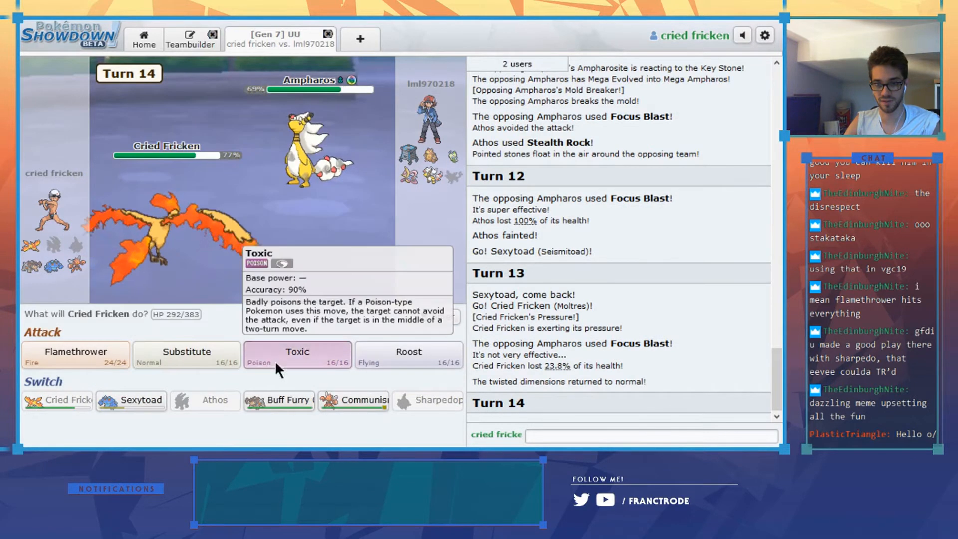
{"action": "left_click", "coordinate": [297, 356]}
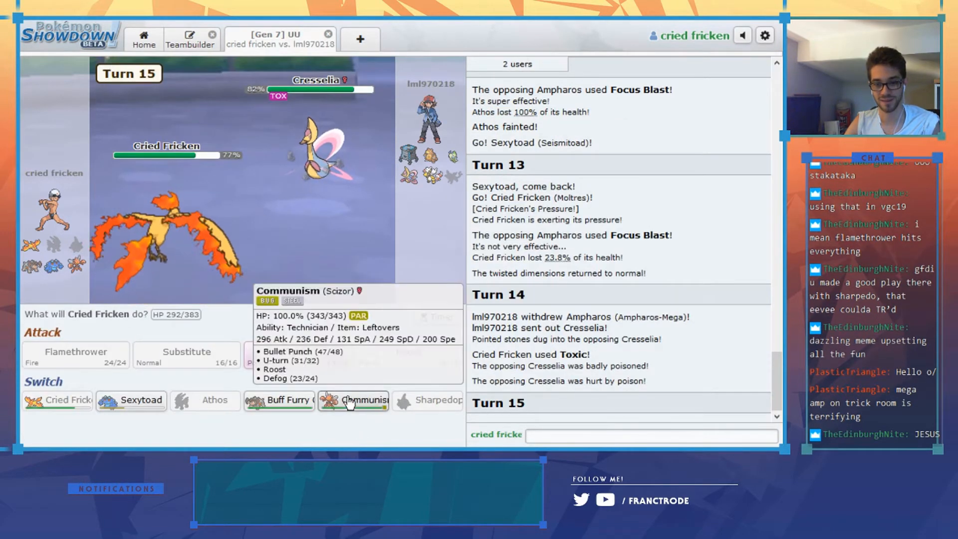
{"action": "left_click", "coordinate": [352, 400]}
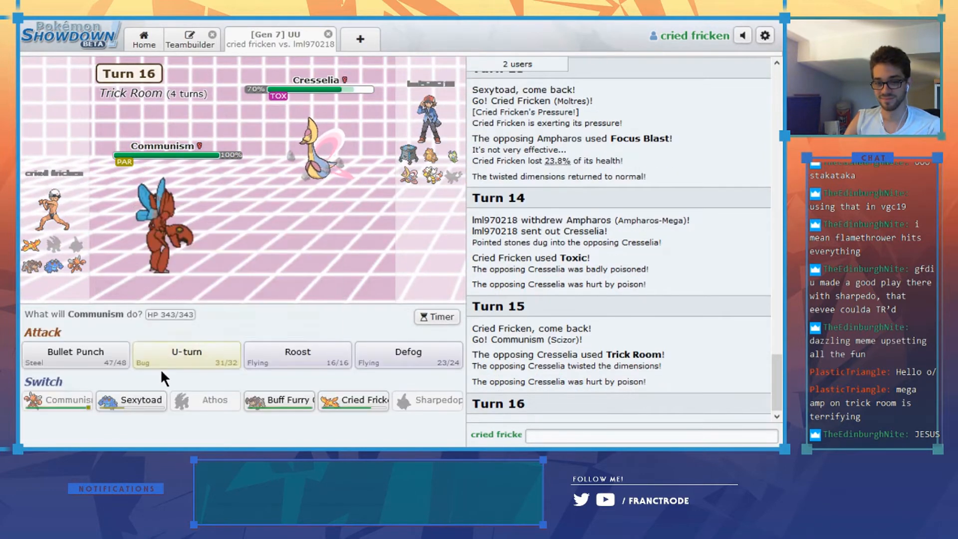
{"action": "left_click", "coordinate": [186, 355]}
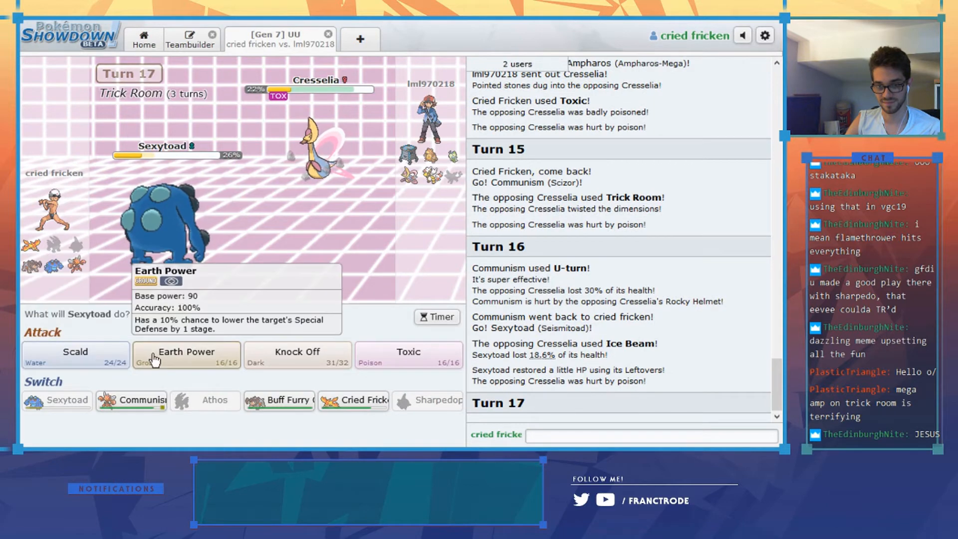
Use Seismitoad's Earth Power, swap to Moltres, then bring Seismitoad back on turn 19
{"action": "left_click", "coordinate": [185, 354]}
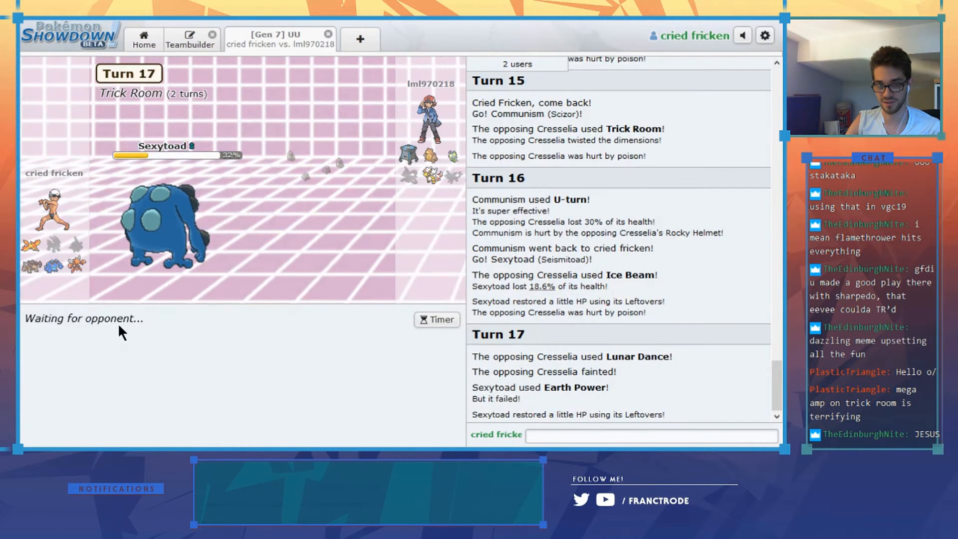
{"action": "mouse_move", "coordinate": [357, 348]}
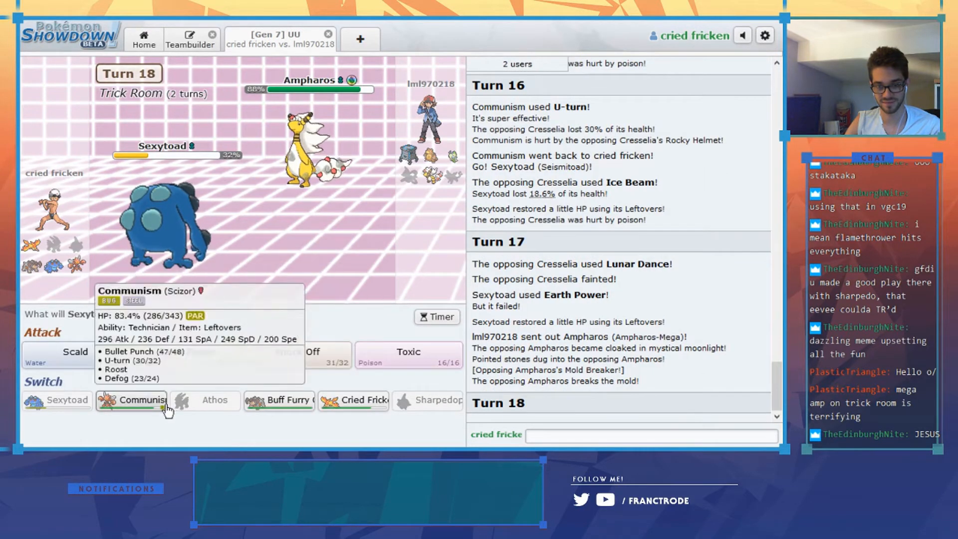
{"action": "left_click", "coordinate": [131, 400]}
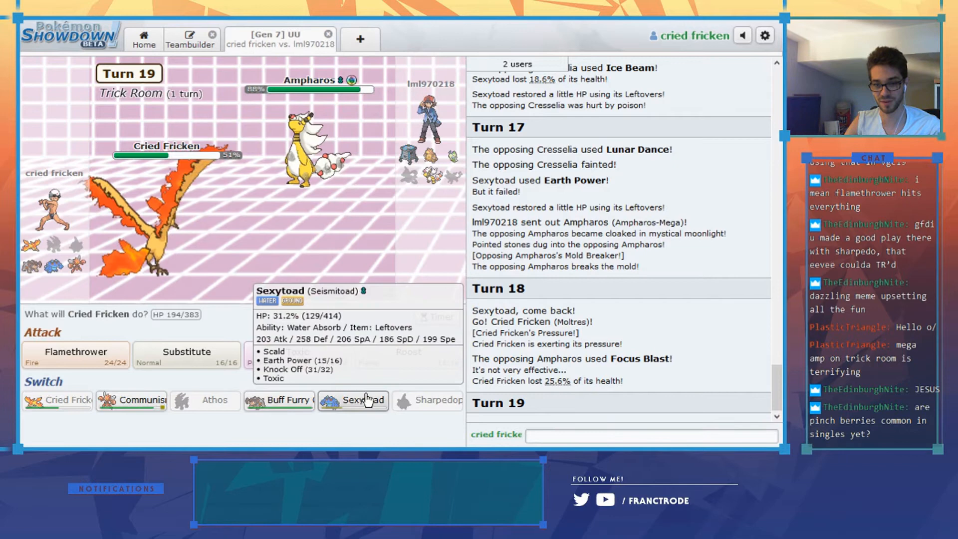
{"action": "left_click", "coordinate": [353, 400]}
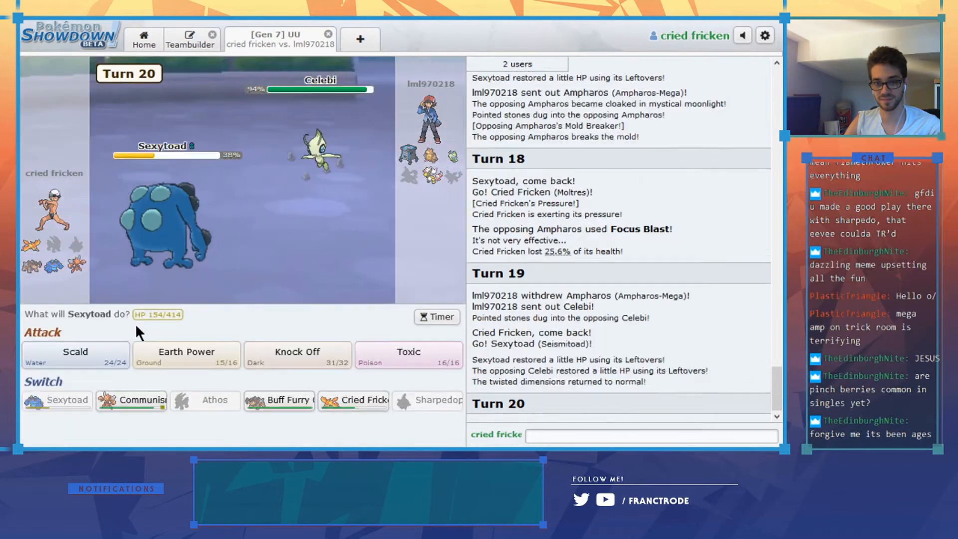
Knock Off Celebi with Seismitoad, order Scizor's Bullet Punch, then pick Seismitoad's turn-24 move
{"action": "left_click", "coordinate": [297, 354]}
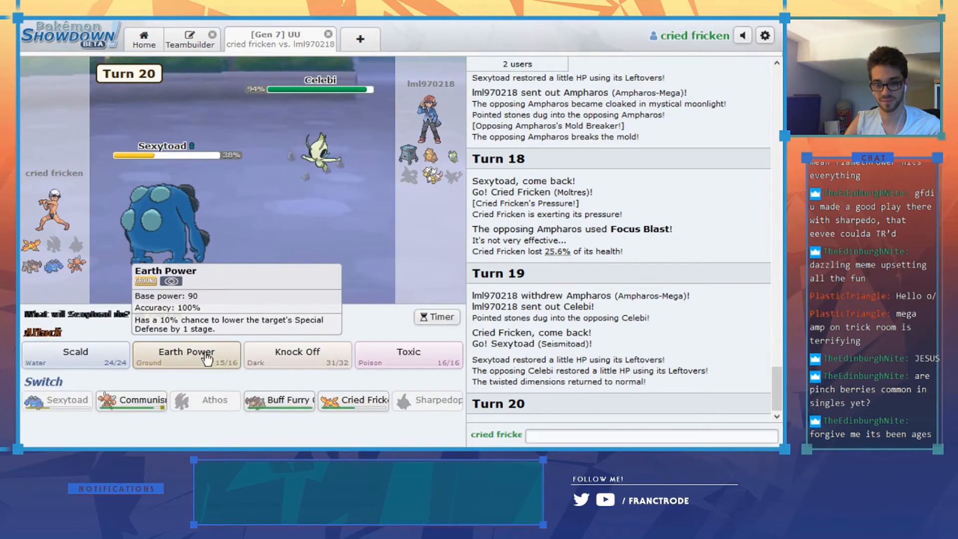
{"action": "mouse_move", "coordinate": [297, 354]}
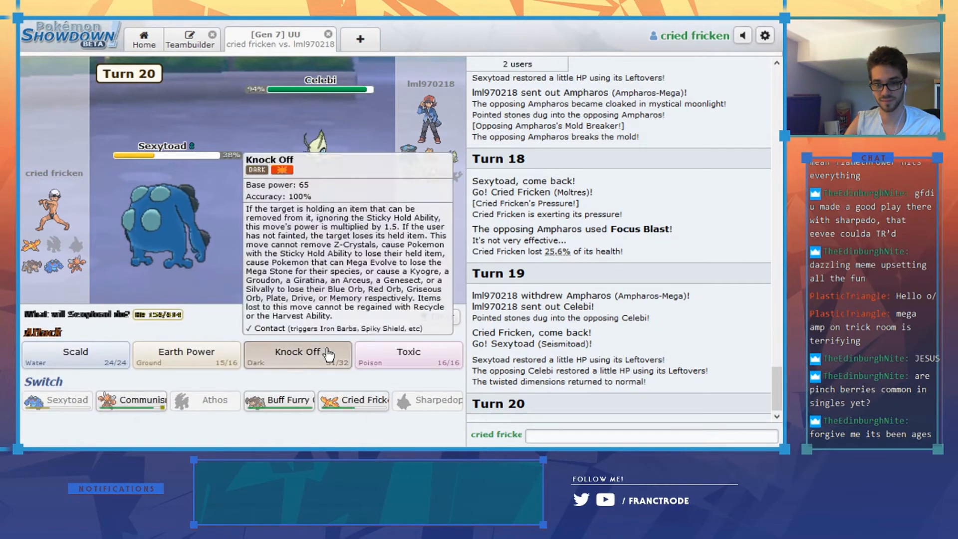
{"action": "left_click", "coordinate": [297, 354]}
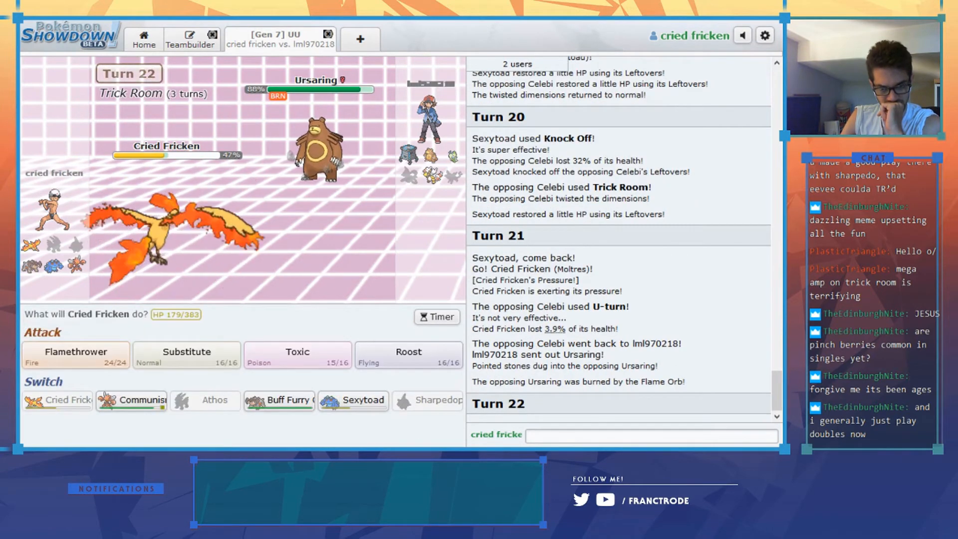
{"action": "mouse_move", "coordinate": [185, 355]}
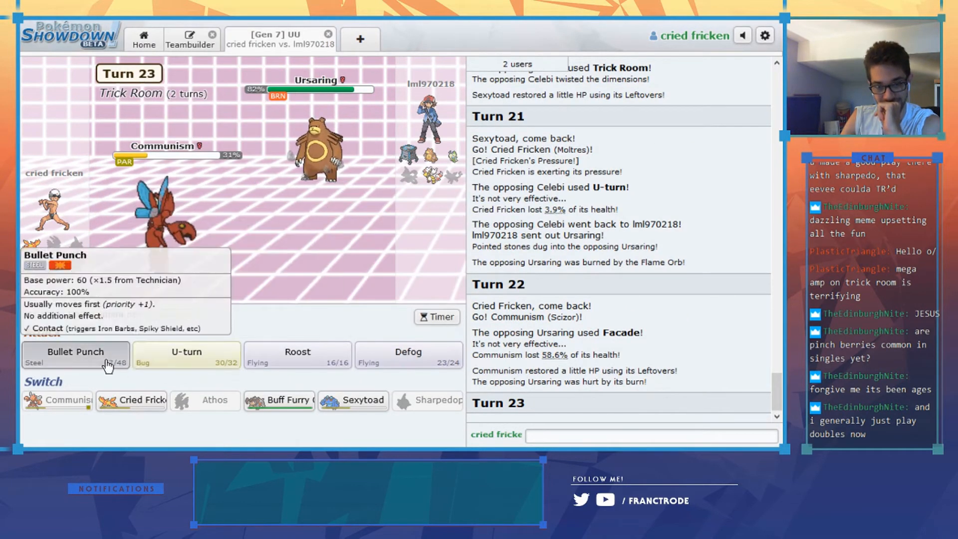
{"action": "left_click", "coordinate": [75, 351]}
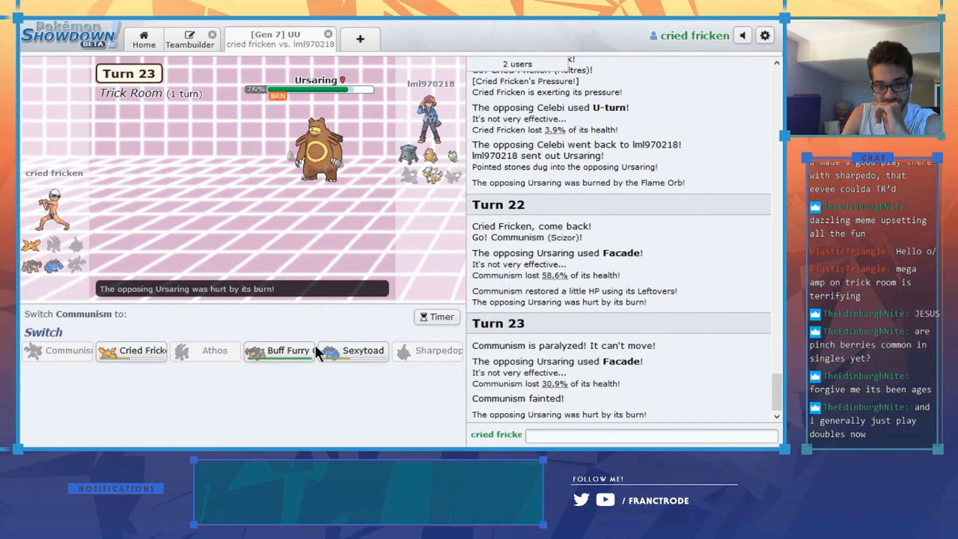
{"action": "mouse_move", "coordinate": [131, 350]}
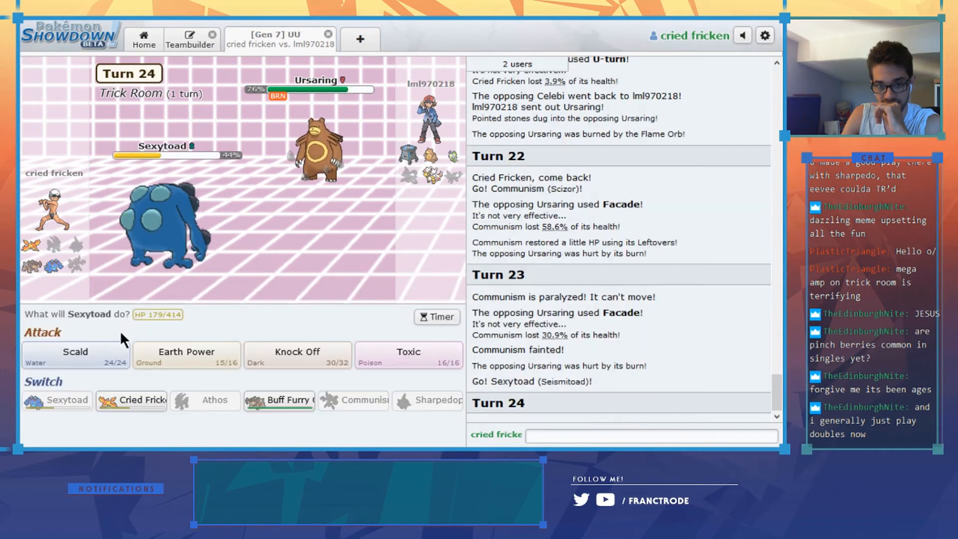
{"action": "left_click", "coordinate": [408, 355]}
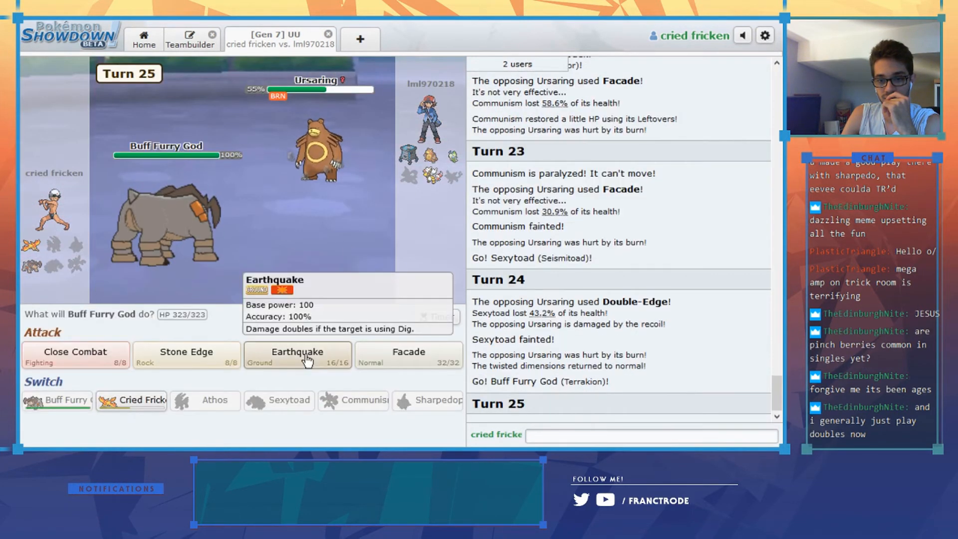
Lock in Terrakion's Stone Edge against Ursaring for turn 25
{"action": "left_click", "coordinate": [186, 355]}
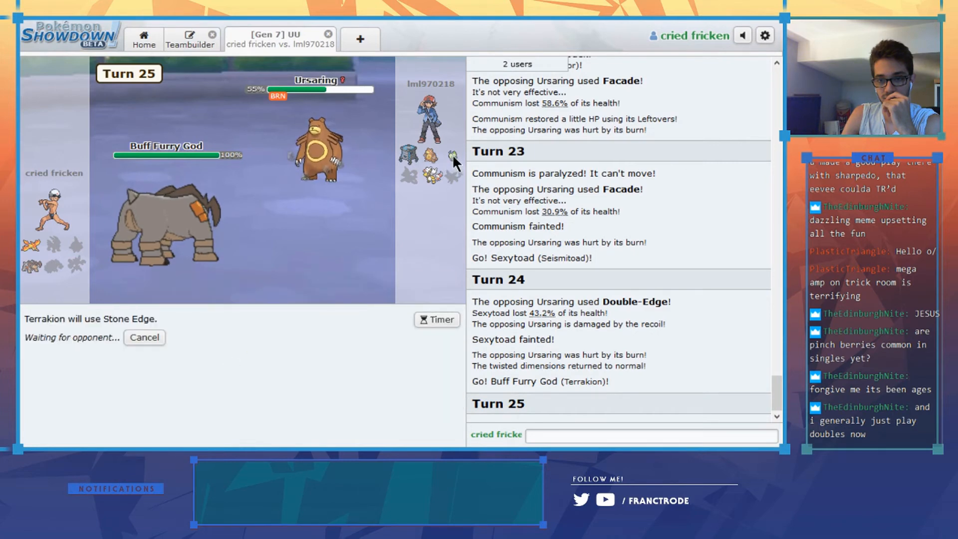
{"action": "mouse_move", "coordinate": [368, 361]}
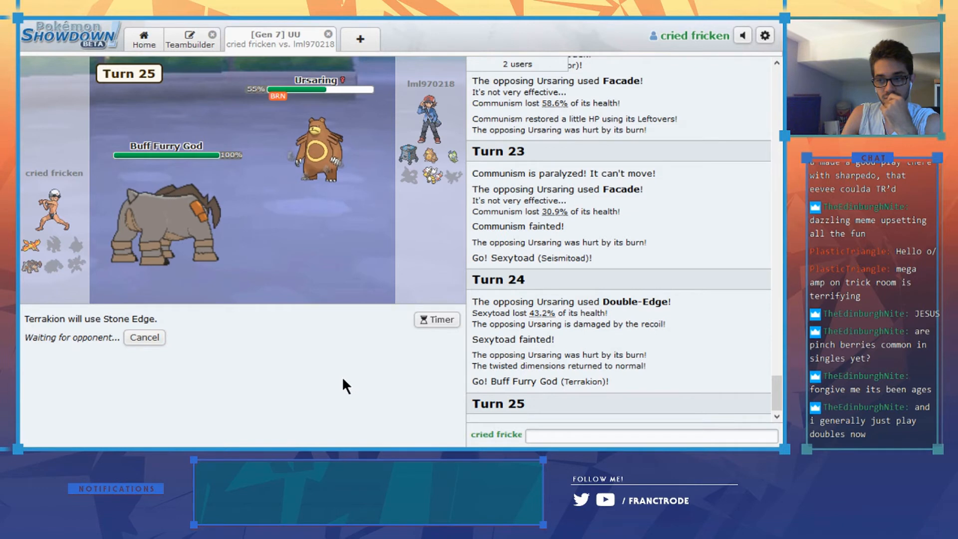
{"action": "mouse_move", "coordinate": [463, 162]}
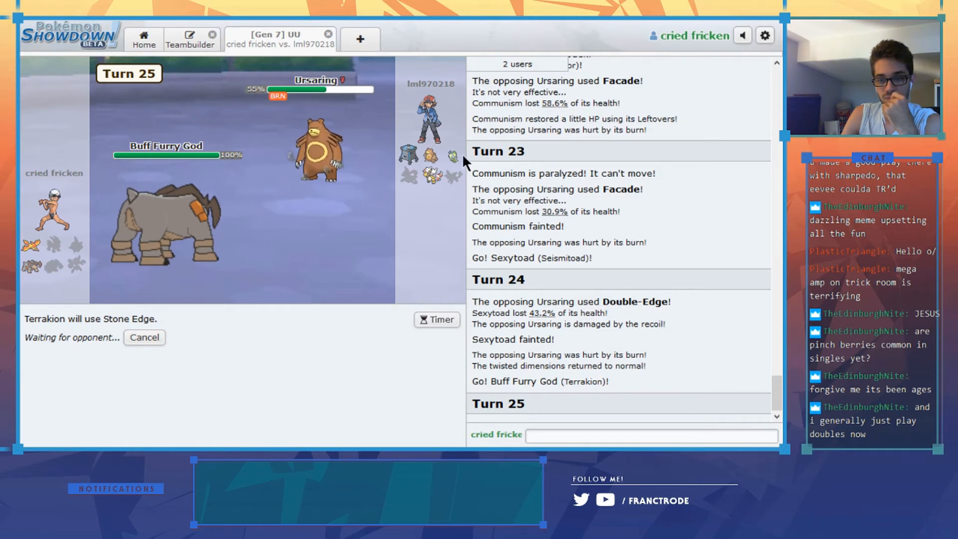
{"action": "mouse_move", "coordinate": [389, 397]}
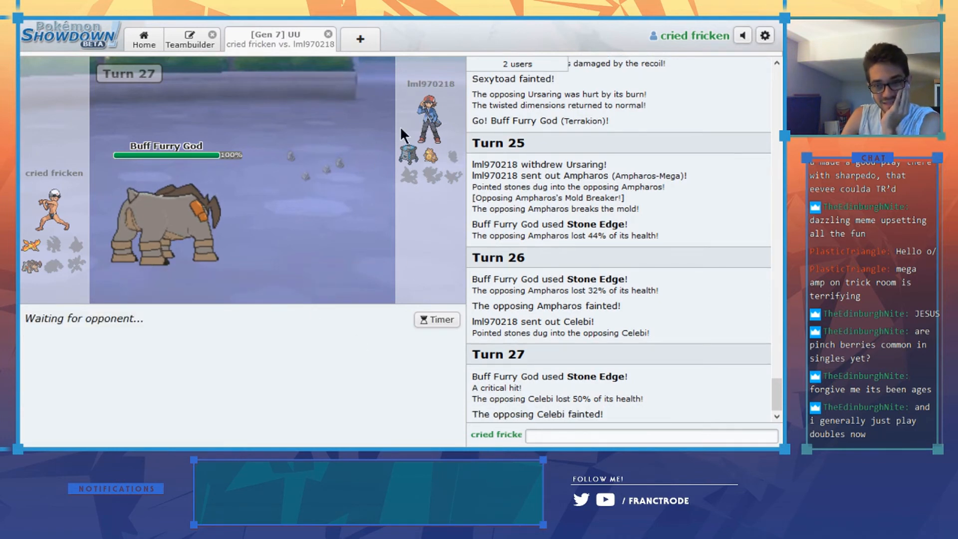
{"action": "mouse_move", "coordinate": [406, 165]}
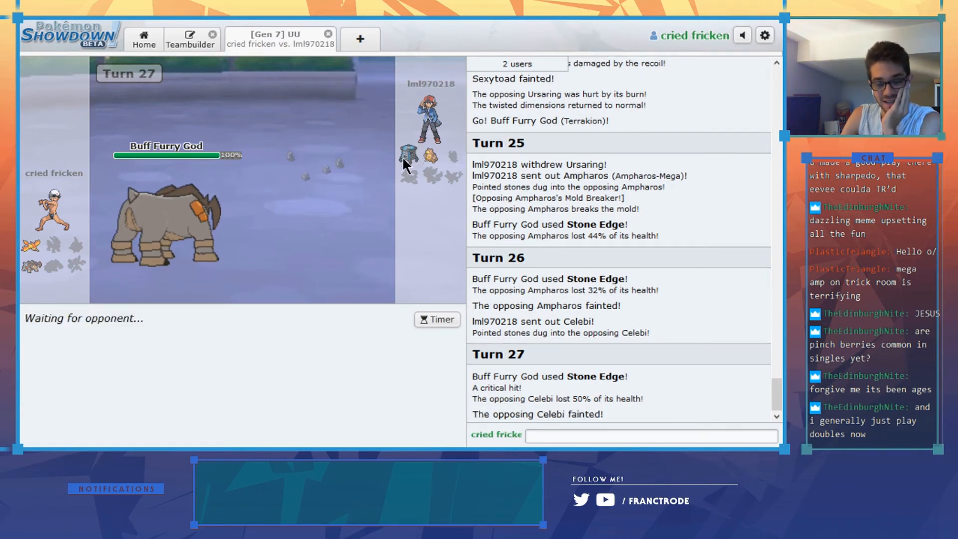
{"action": "mouse_move", "coordinate": [281, 412]}
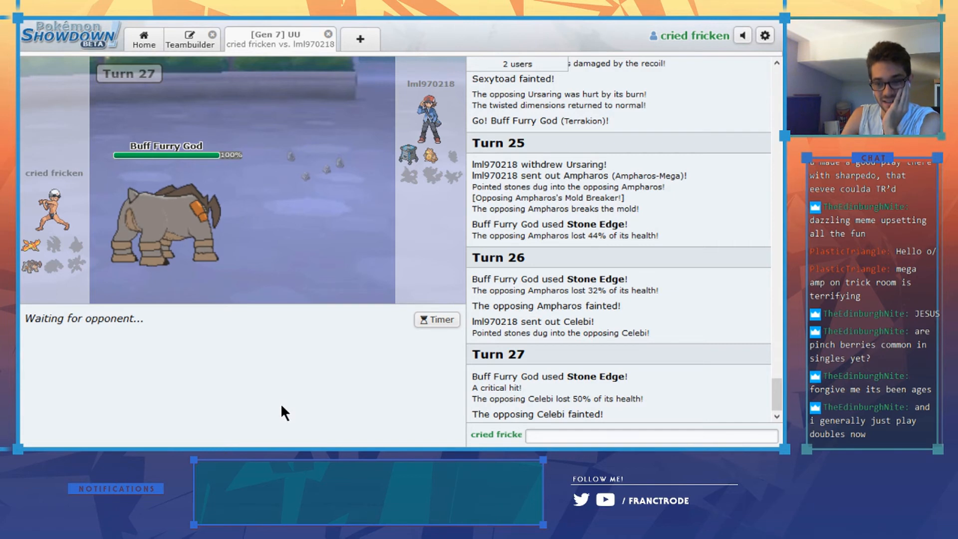
{"action": "mouse_move", "coordinate": [406, 169]}
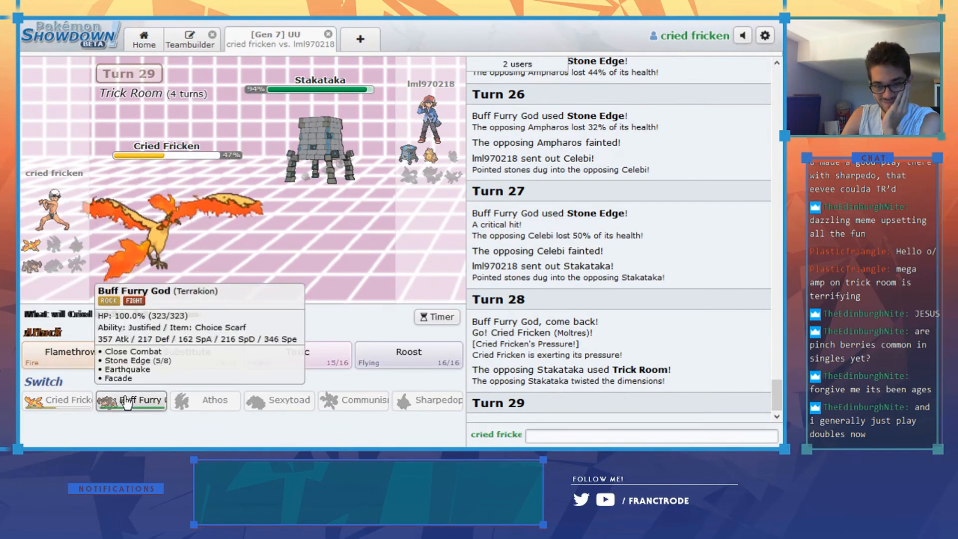
Switch Terrakion in, skip the replay, then Roost with Moltres until Stakataka KOs it
{"action": "left_click", "coordinate": [130, 400]}
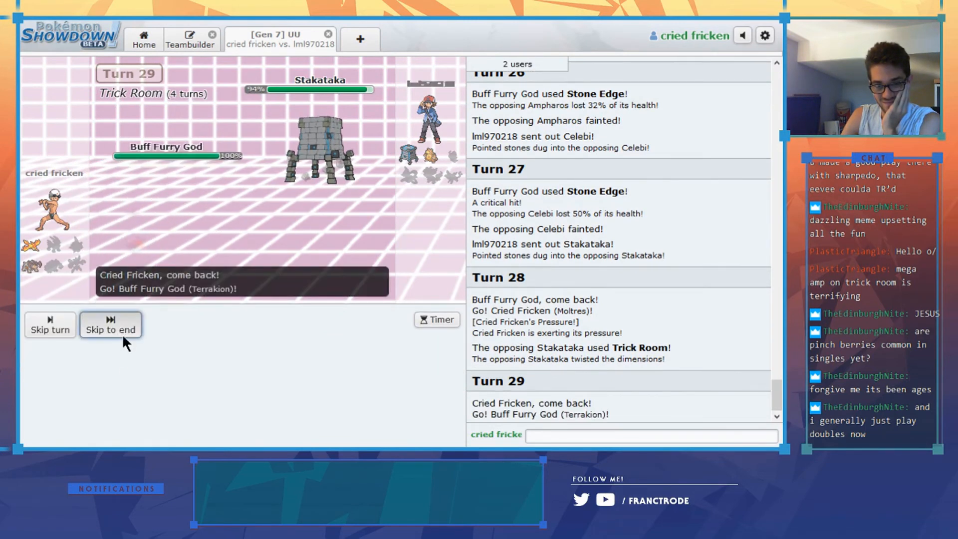
{"action": "left_click", "coordinate": [110, 324]}
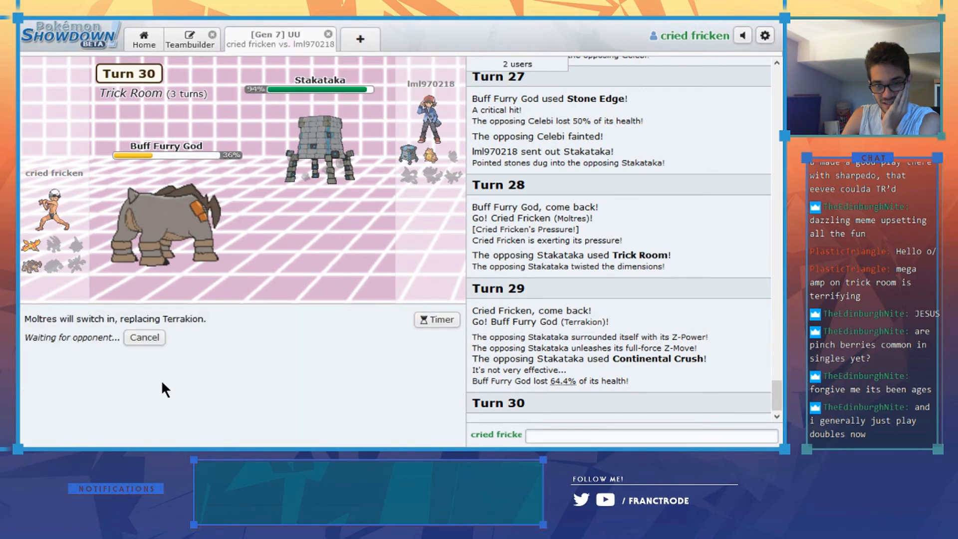
{"action": "mouse_move", "coordinate": [316, 357]}
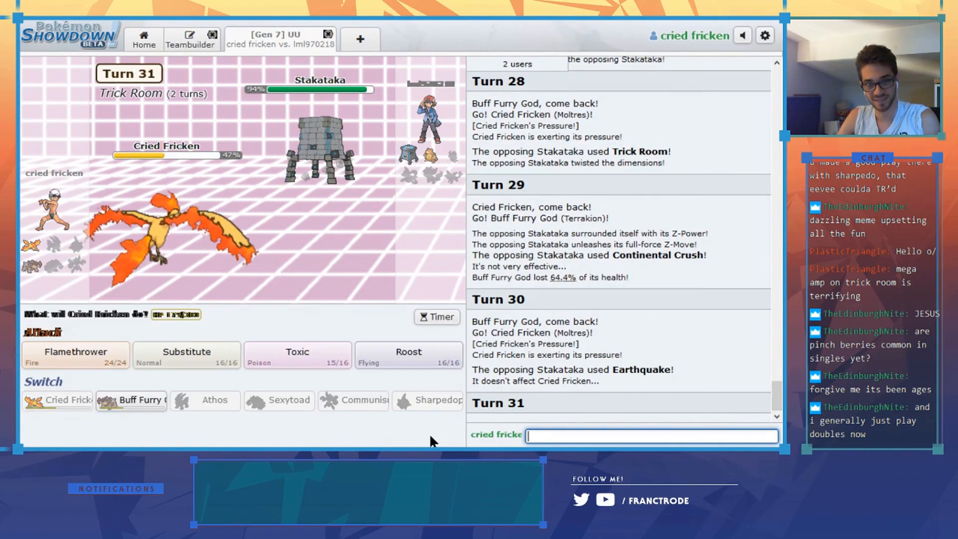
{"action": "left_click", "coordinate": [408, 355]}
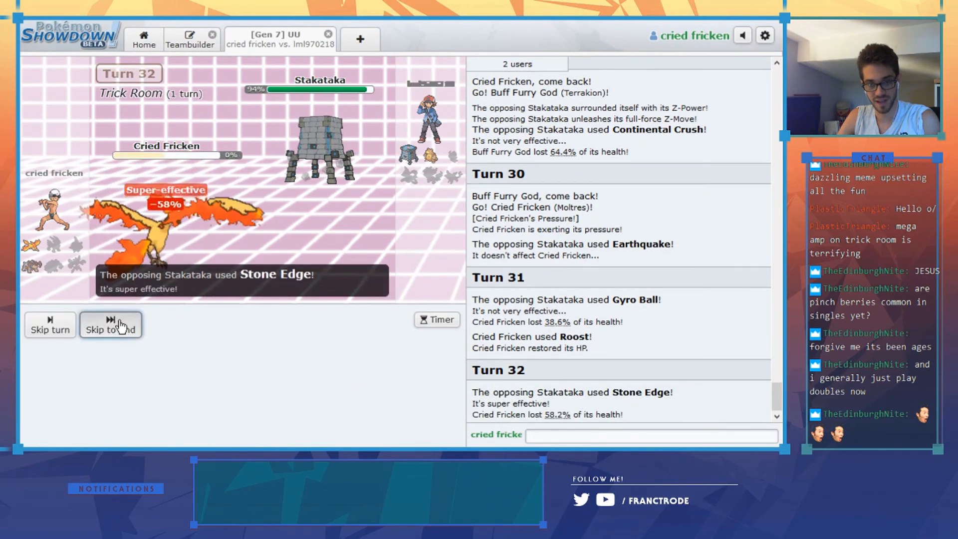
{"action": "left_click", "coordinate": [109, 329]}
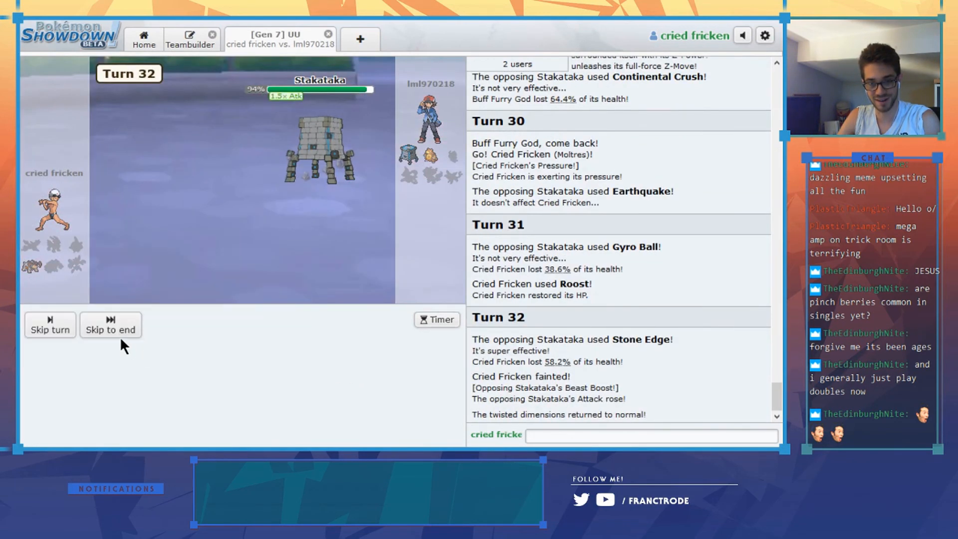